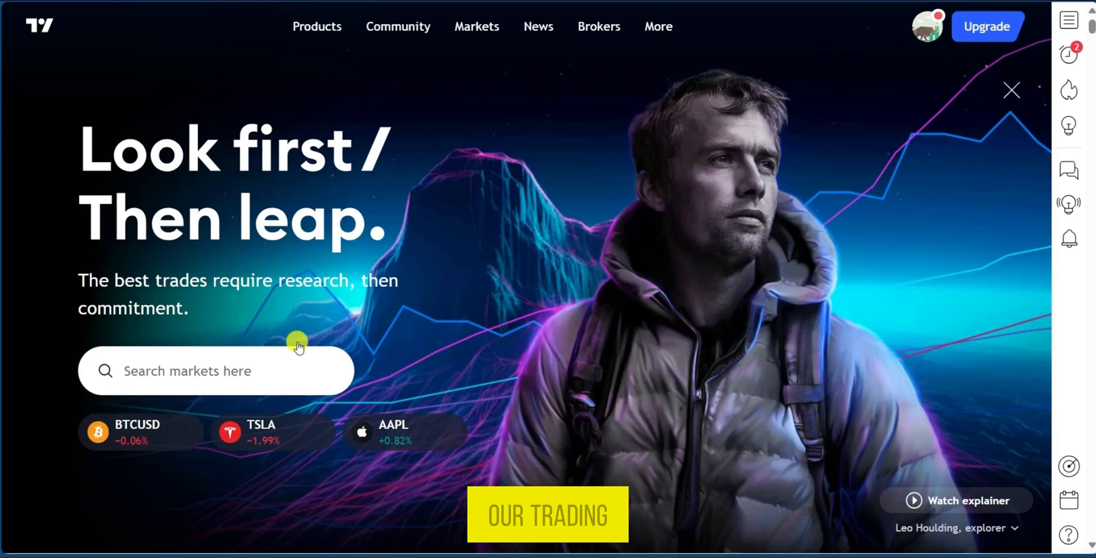
Reveal the More menu's Help center, downloads, business and company links after hovering News
click(537, 27)
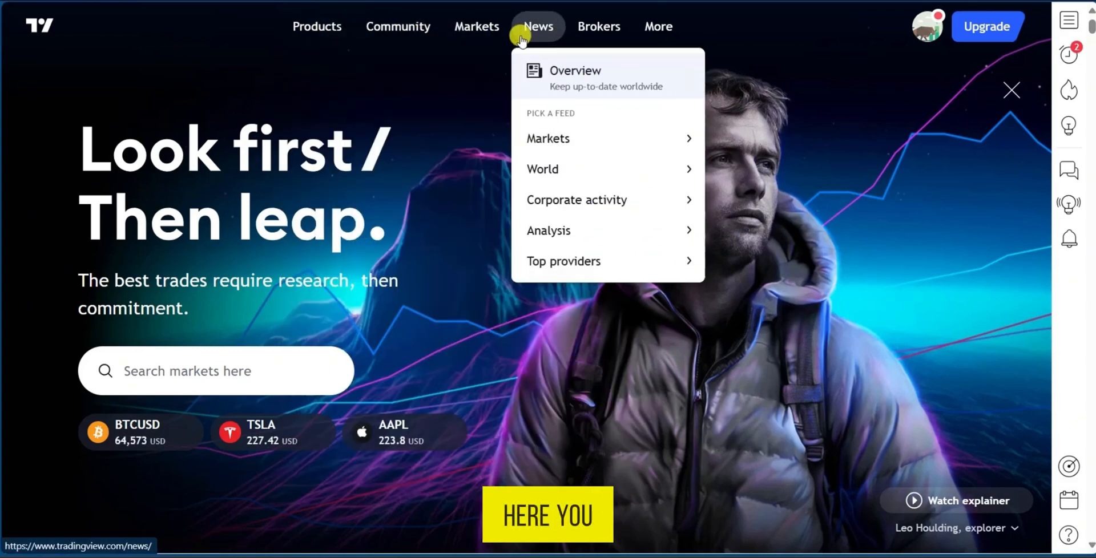
click(658, 26)
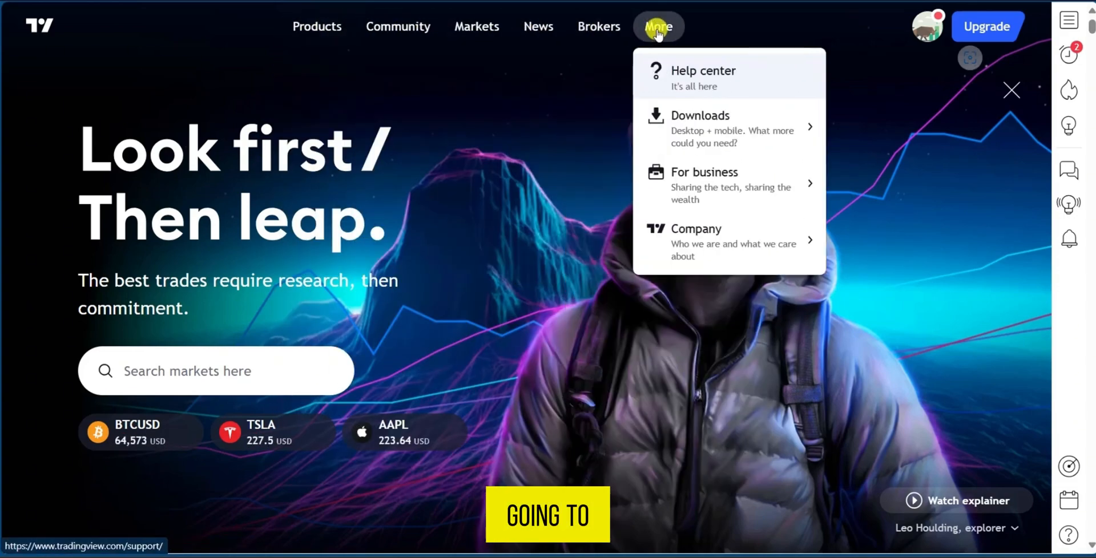
mouse_move(702, 71)
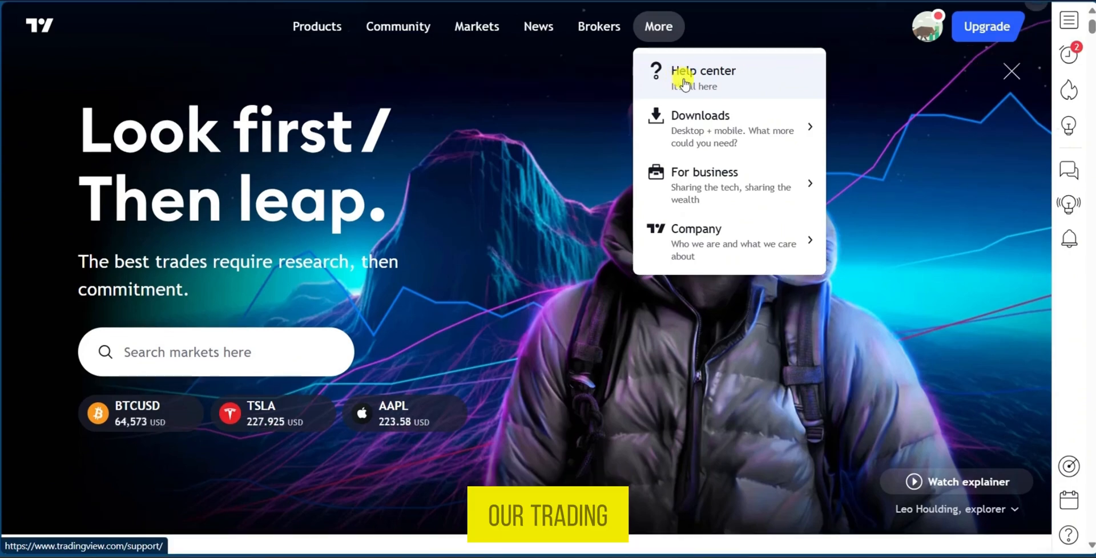
click(701, 70)
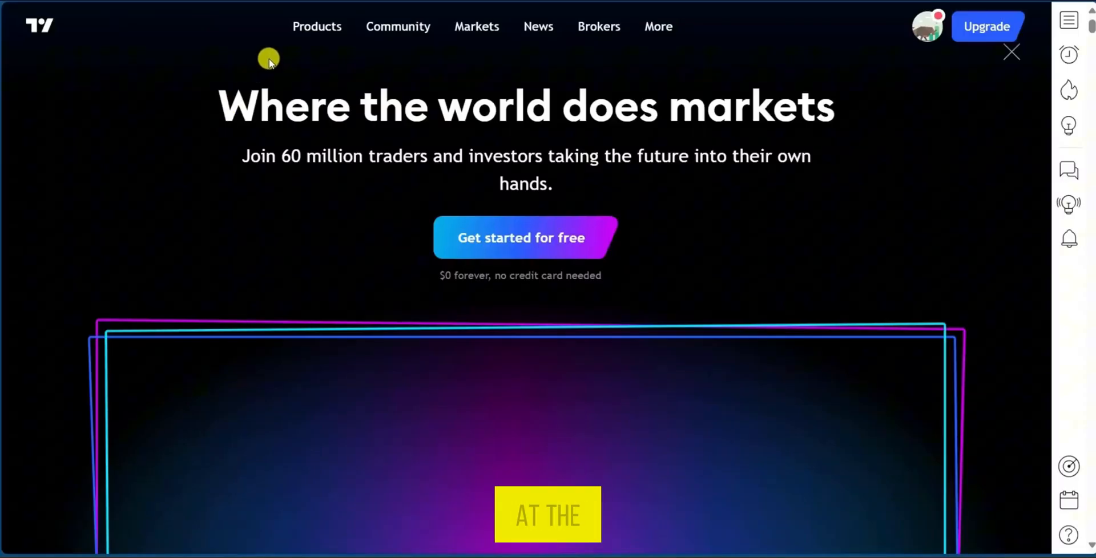
click(538, 26)
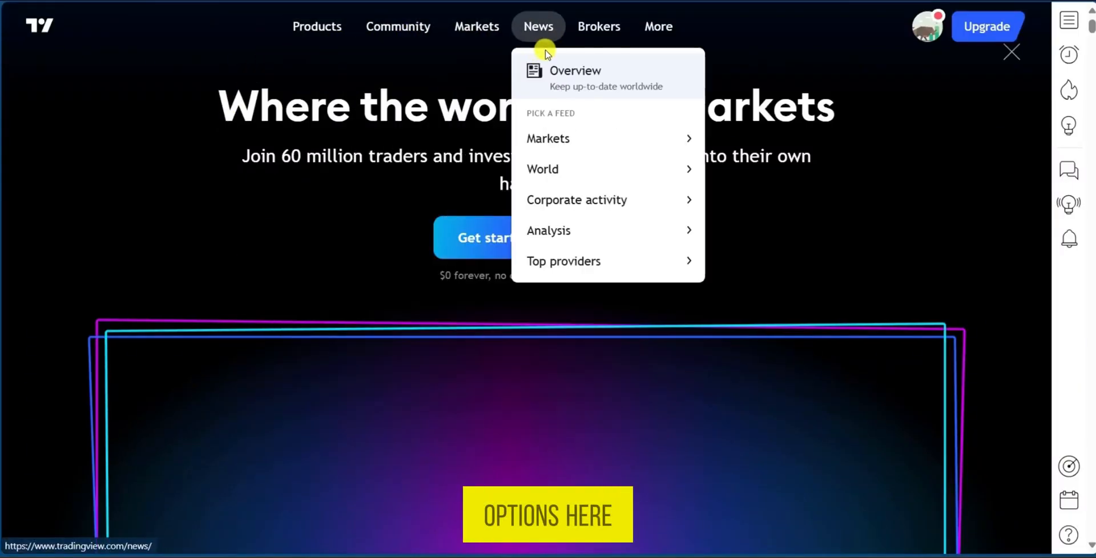
click(657, 26)
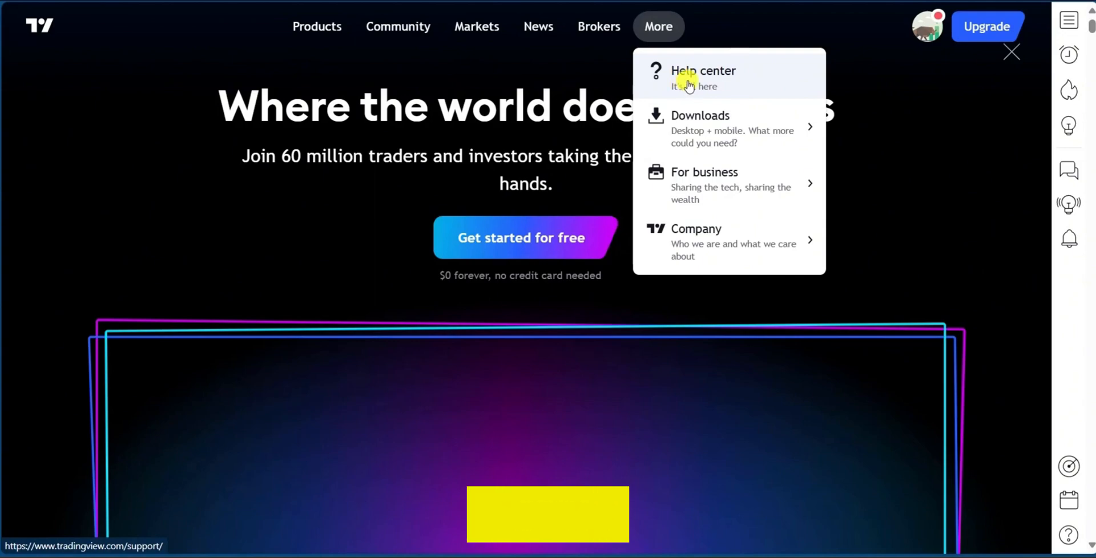
Enter the Help Center and browse the 'Select your issue category' tiles with their article counts
click(702, 70)
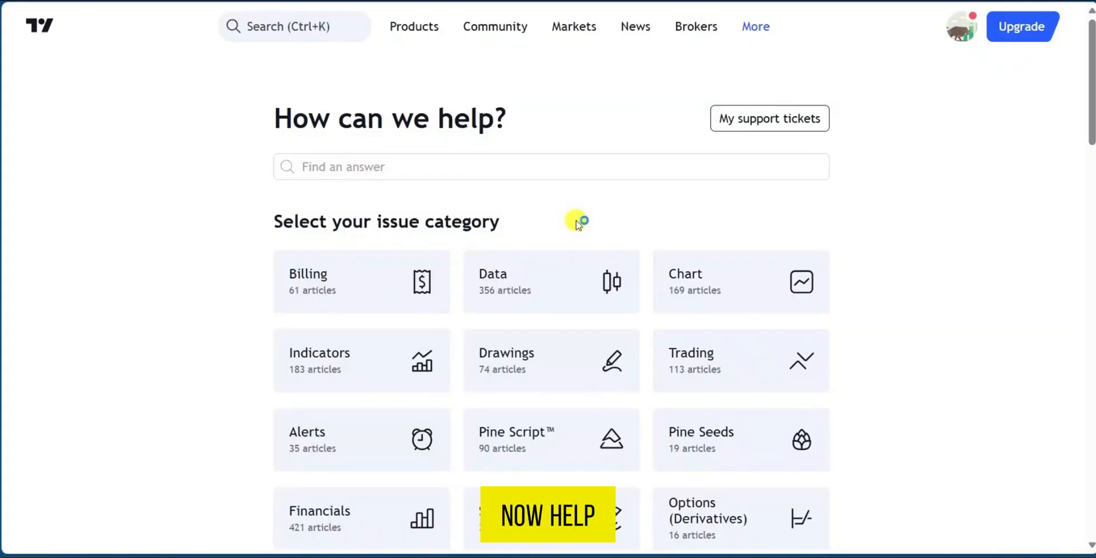
scroll(down, 3)
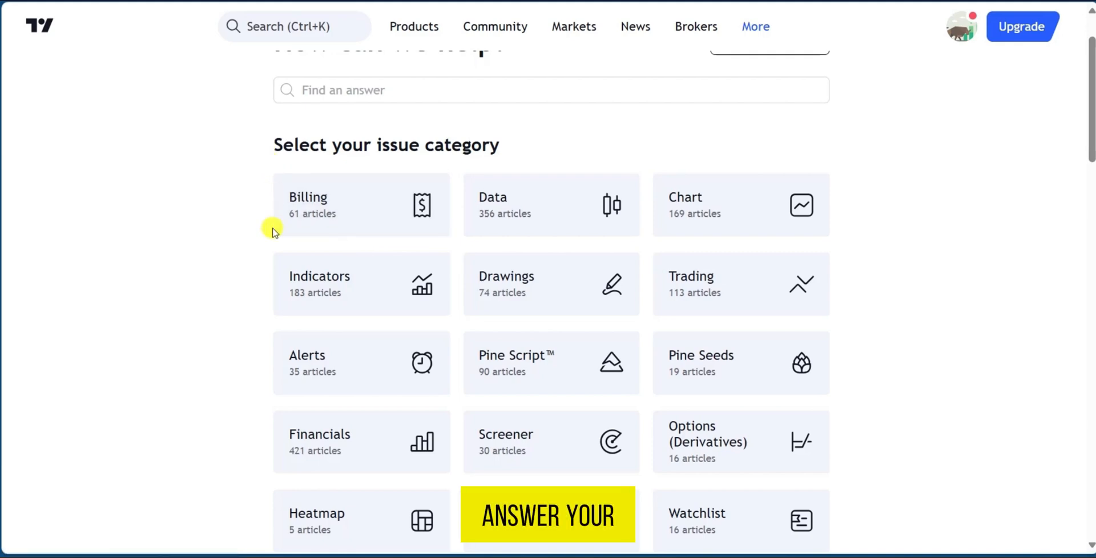
mouse_move(495, 299)
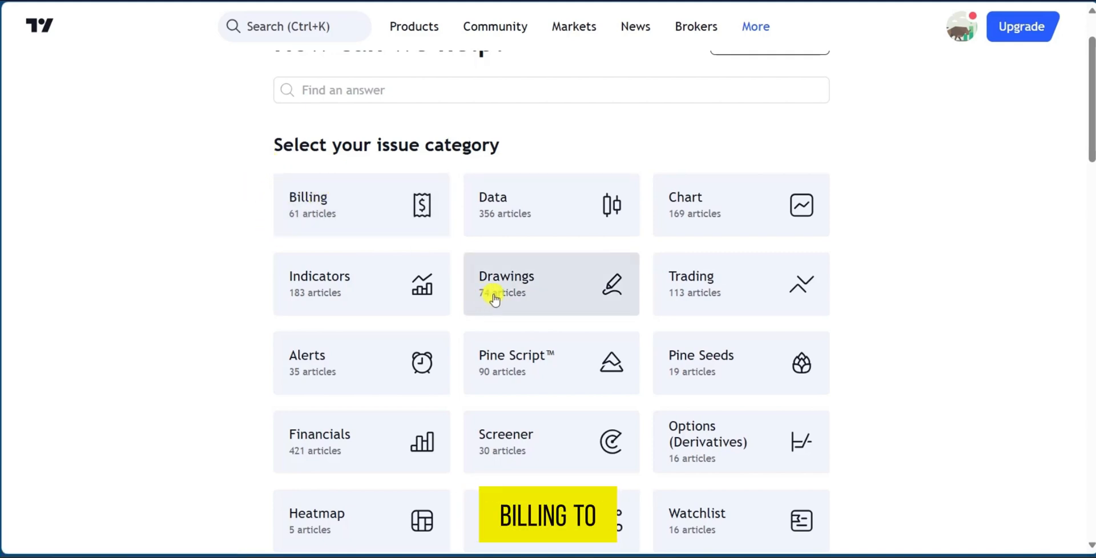
scroll(down, 3)
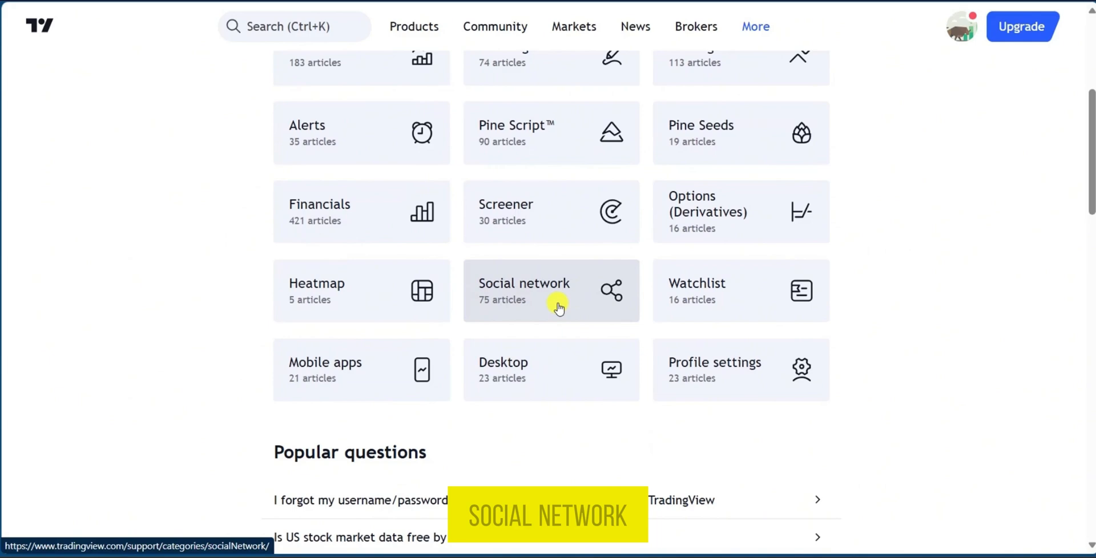
mouse_move(401, 375)
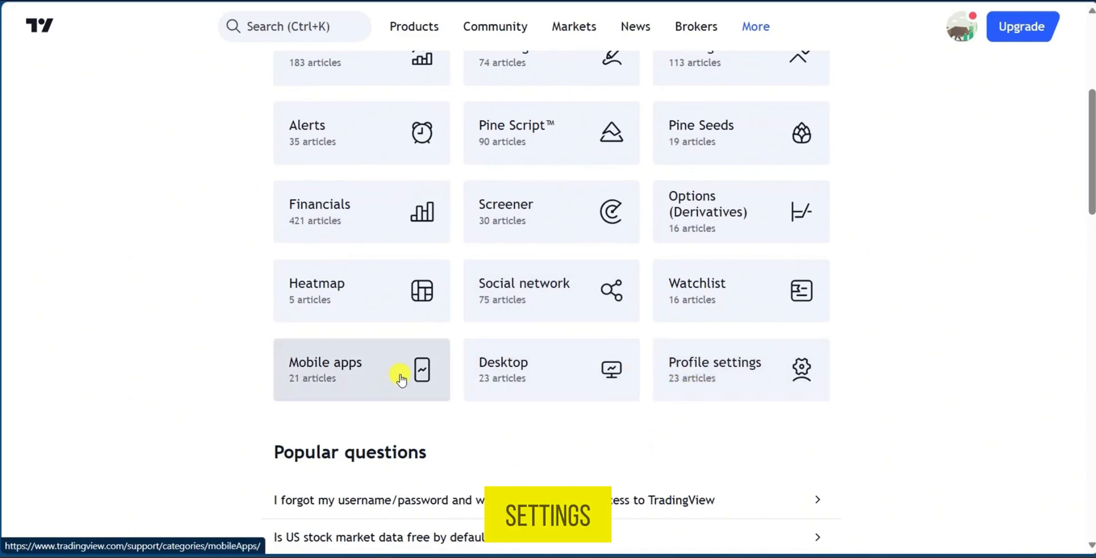
scroll(up, 3)
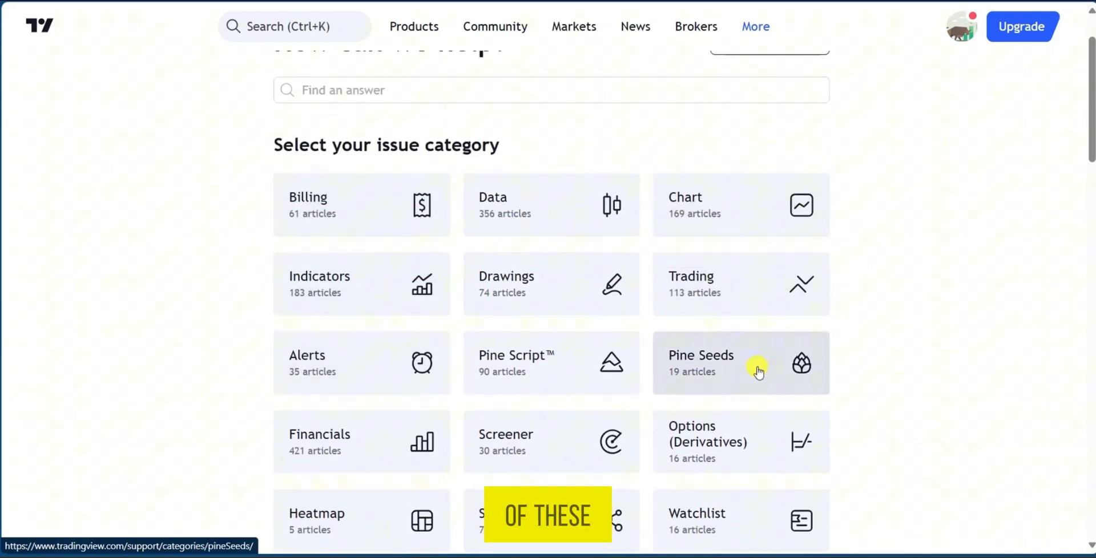
scroll(down, 3)
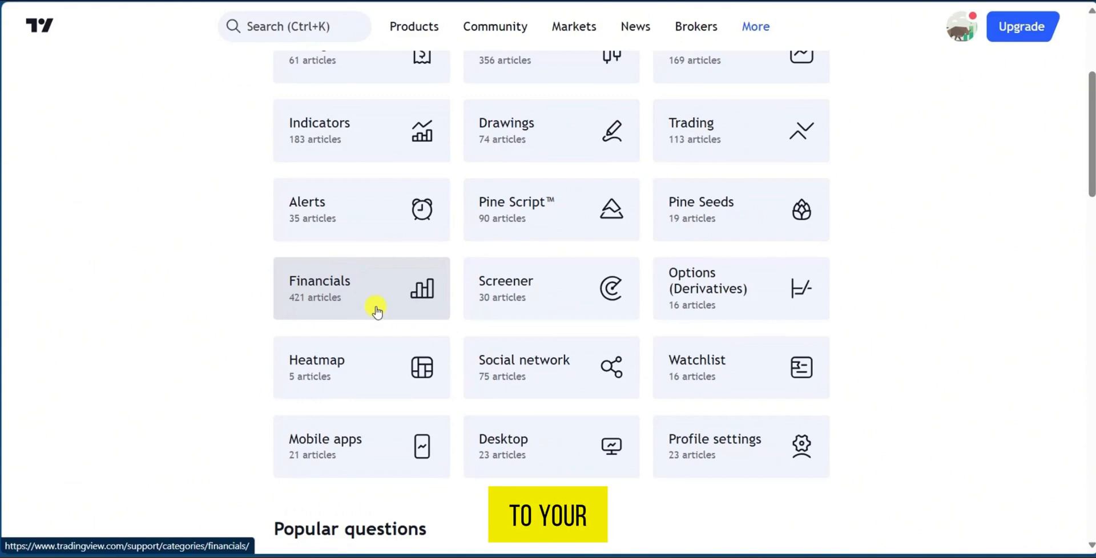
Review Popular questions and the FAQs, shortcuts, Pine Script and Status page resource tiles
scroll(down, 3)
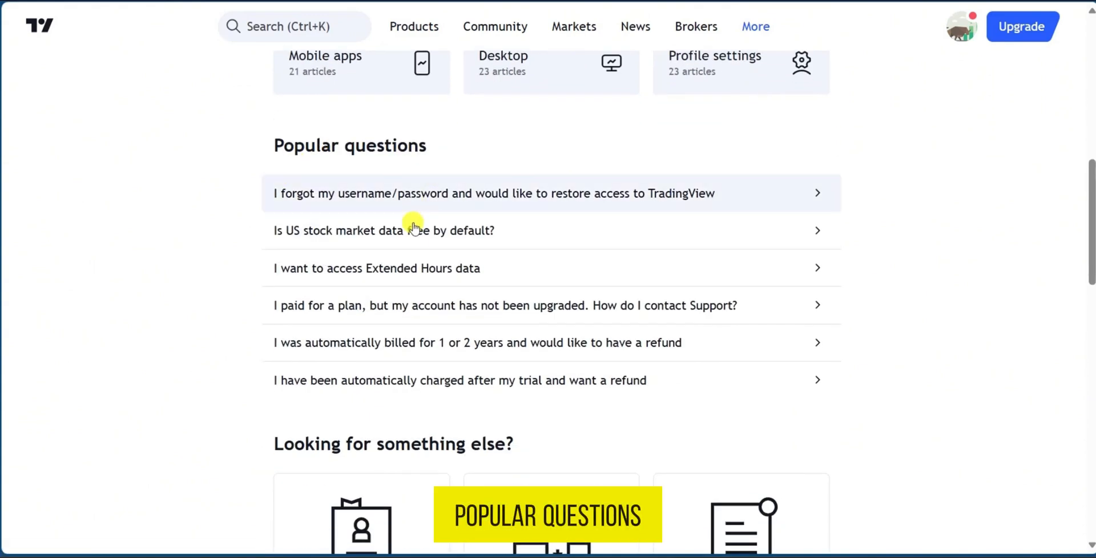
mouse_move(415, 309)
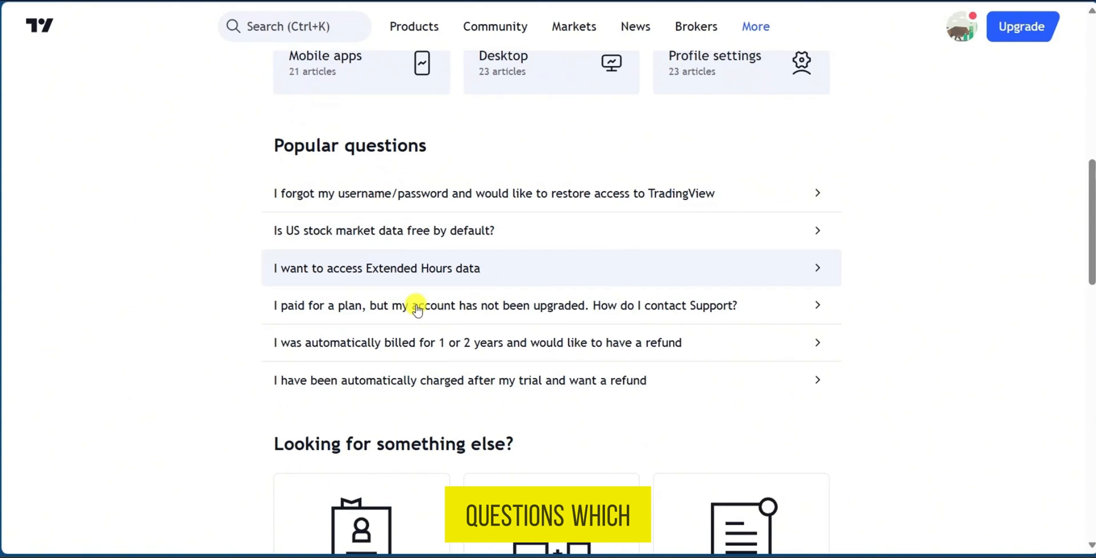
scroll(down, 3)
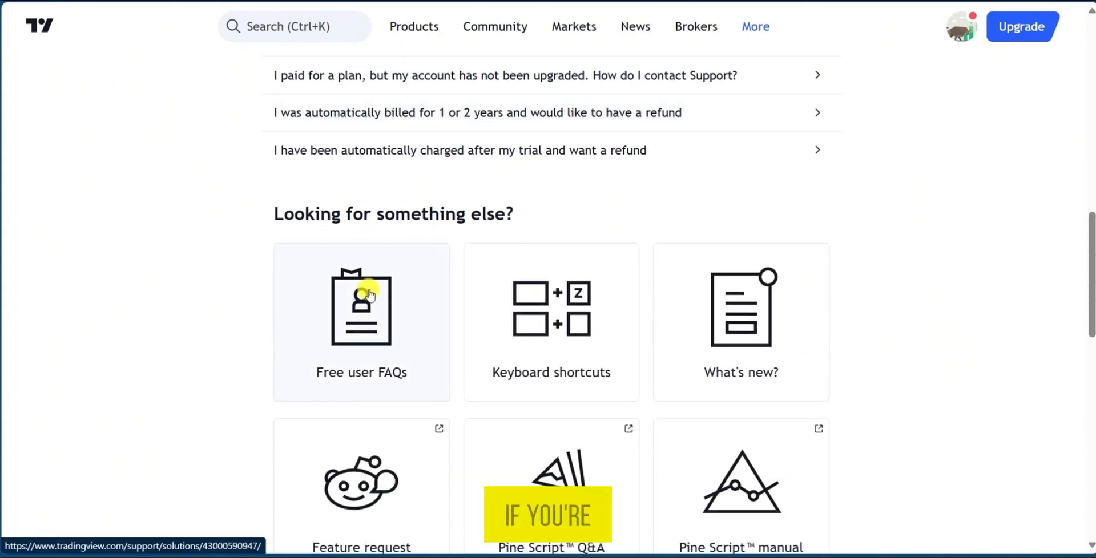
scroll(down, 3)
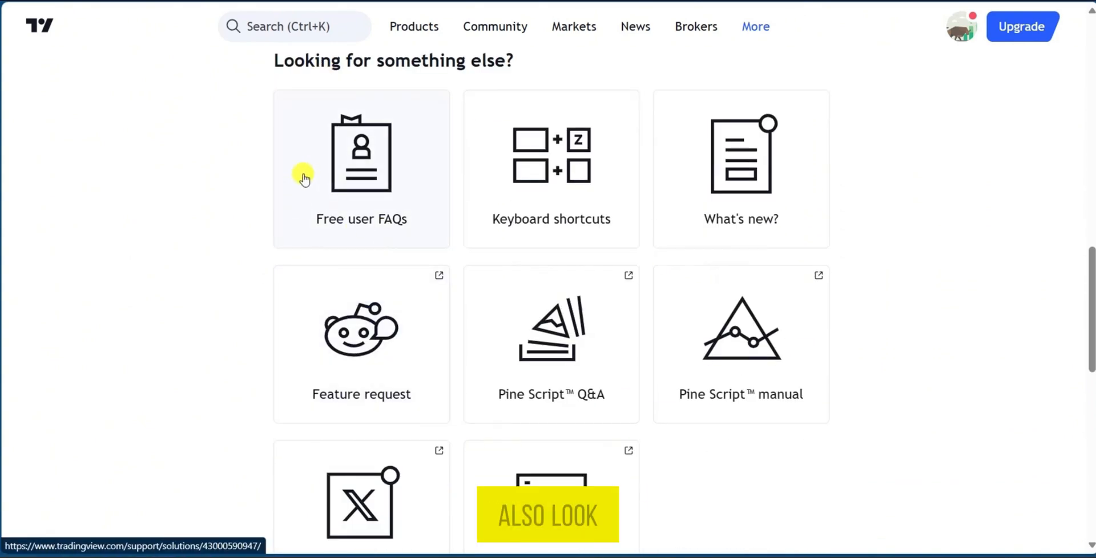
mouse_move(412, 214)
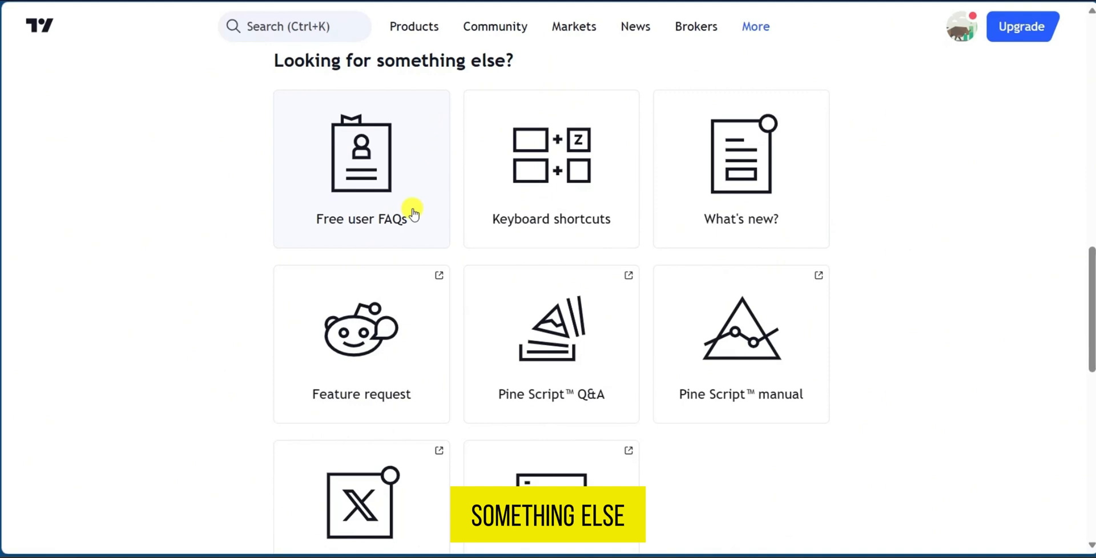
mouse_move(389, 229)
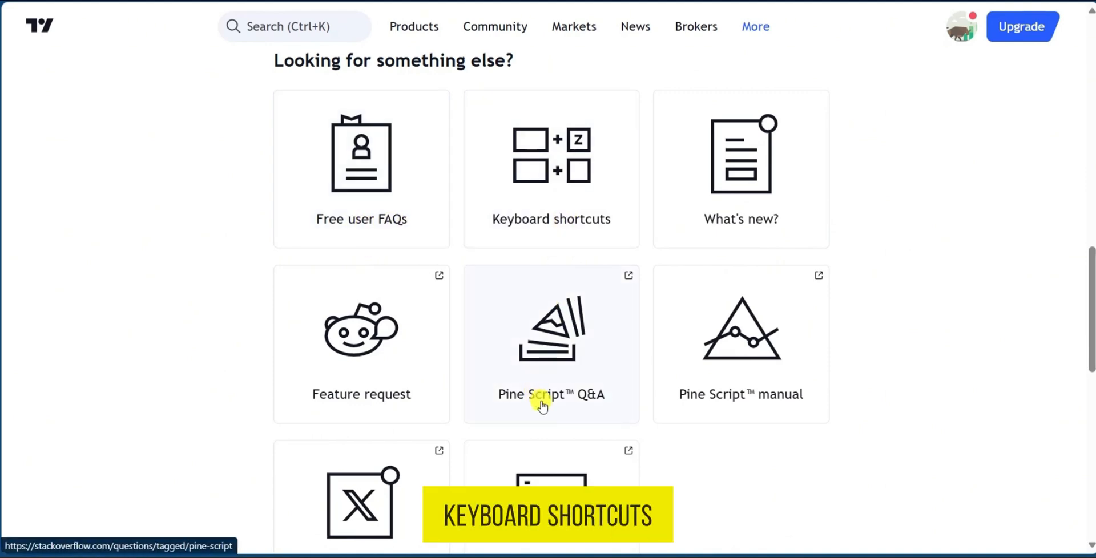
scroll(down, 3)
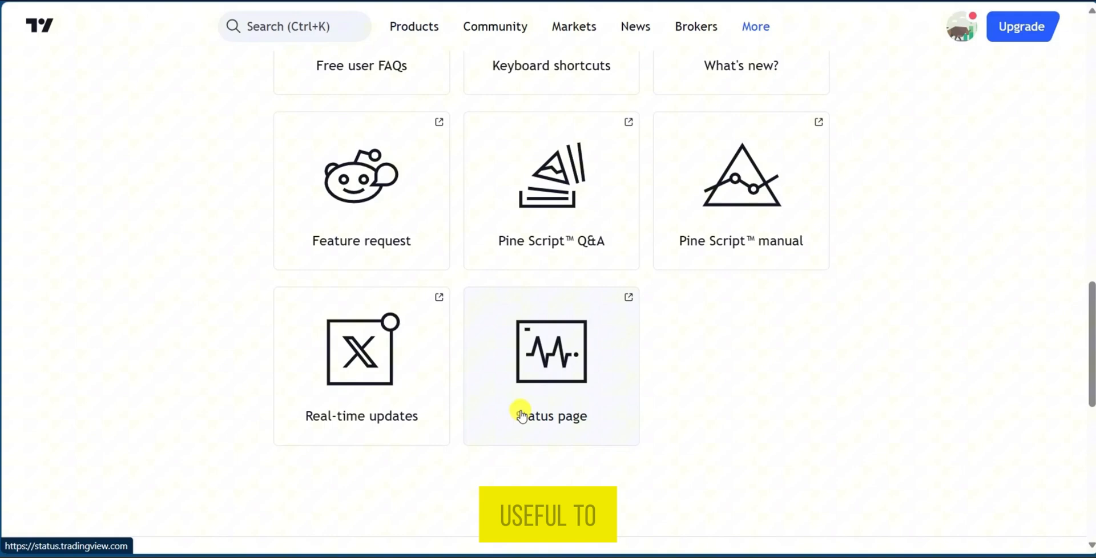
scroll(up, 3)
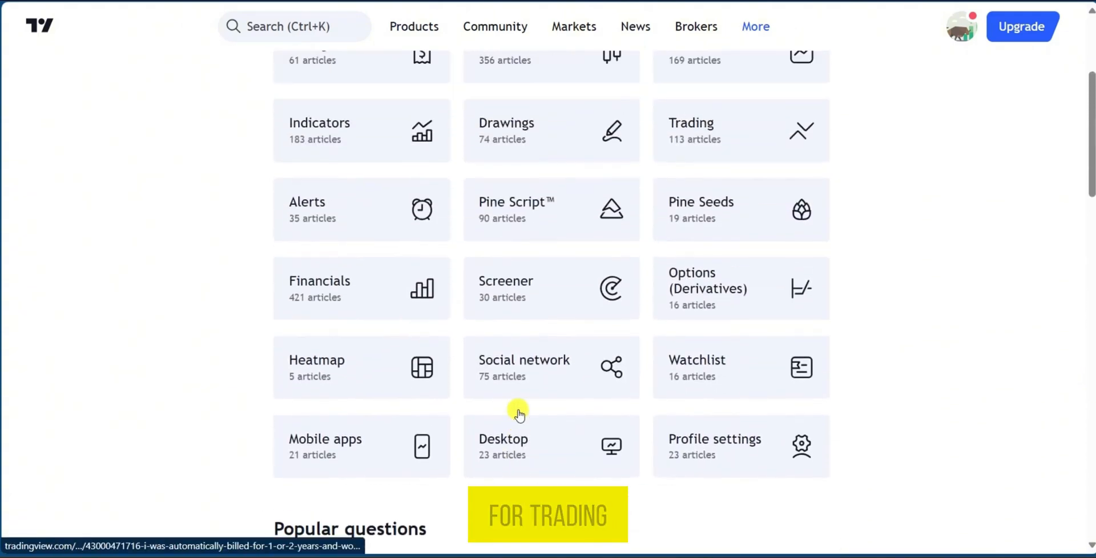
mouse_move(752, 391)
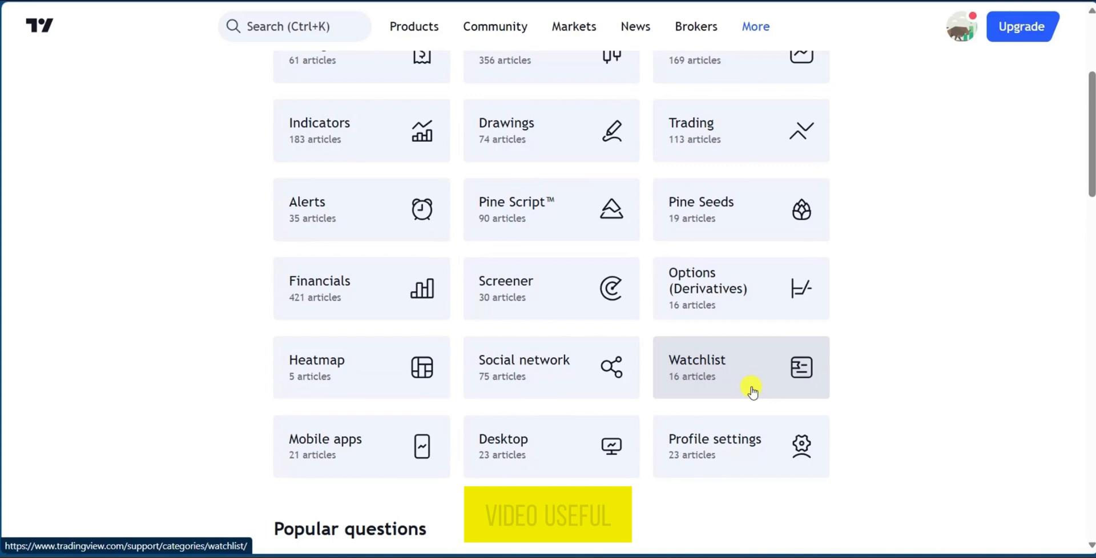